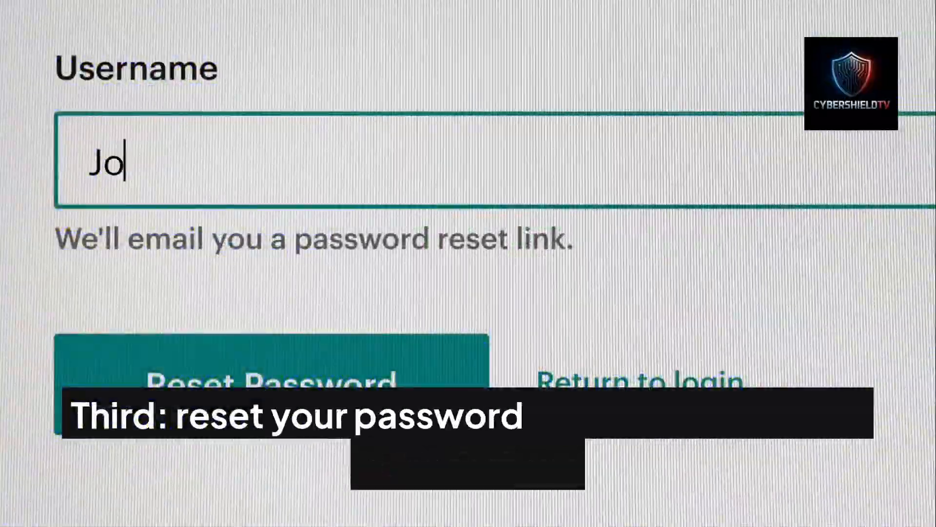
type("hn smi")
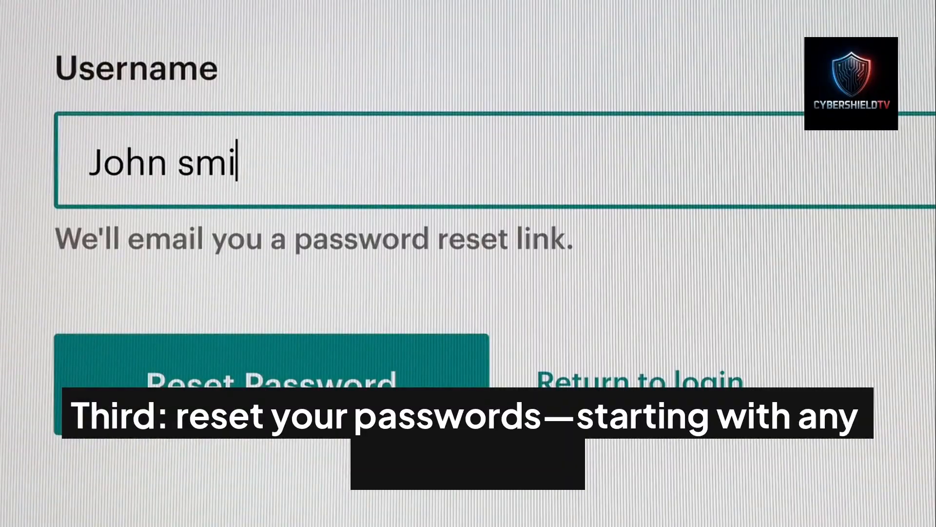
type("th")
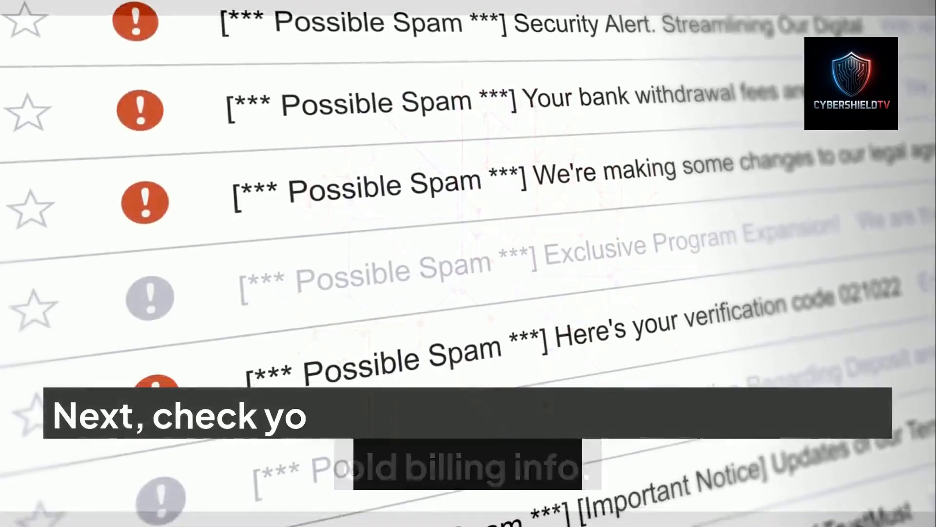
scroll("down", 3)
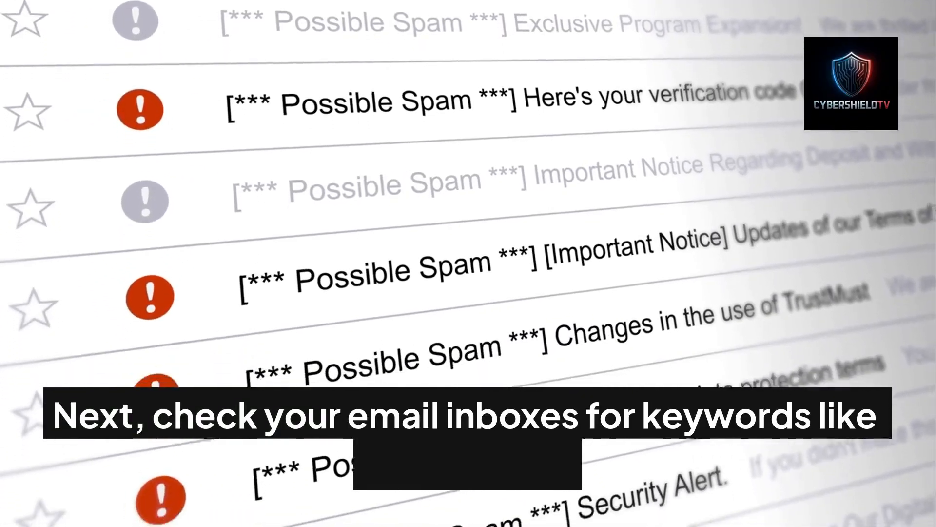
scroll("down", 3)
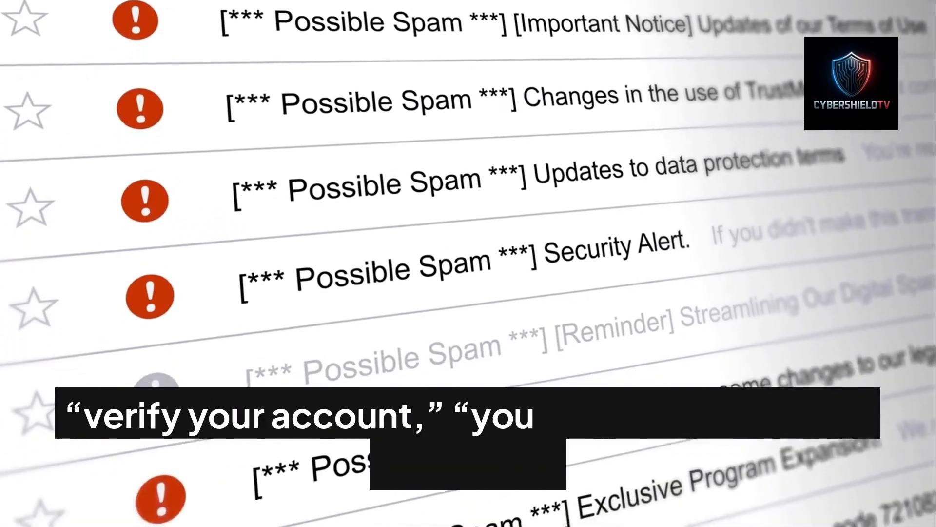
scroll("down", 3)
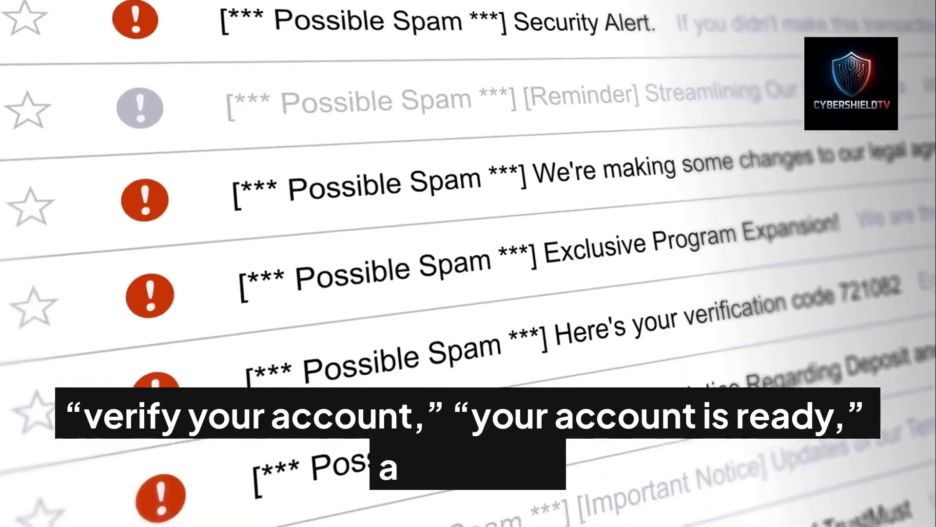